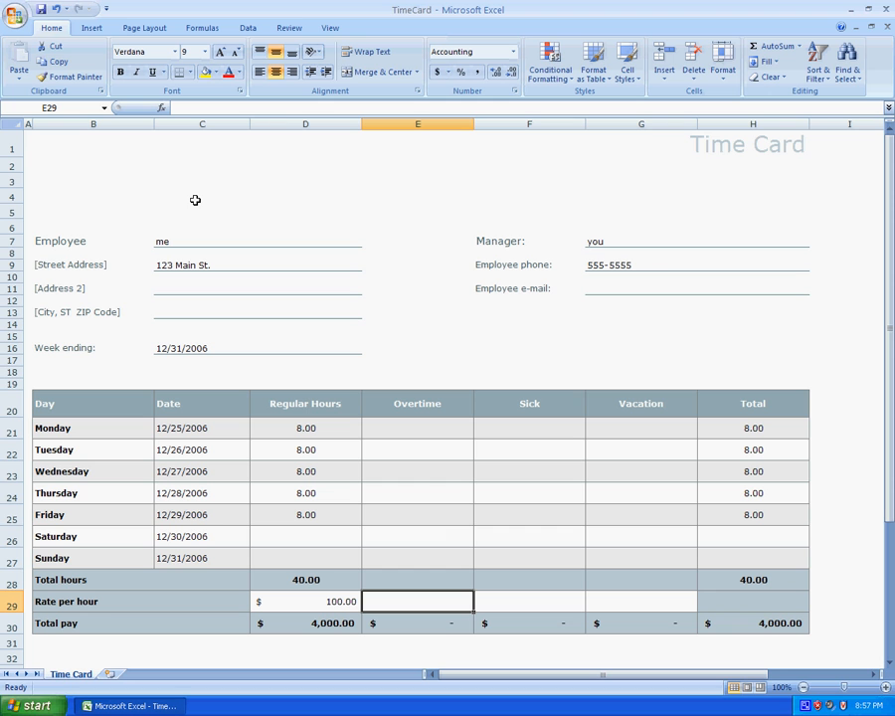
mouse_move(199, 201)
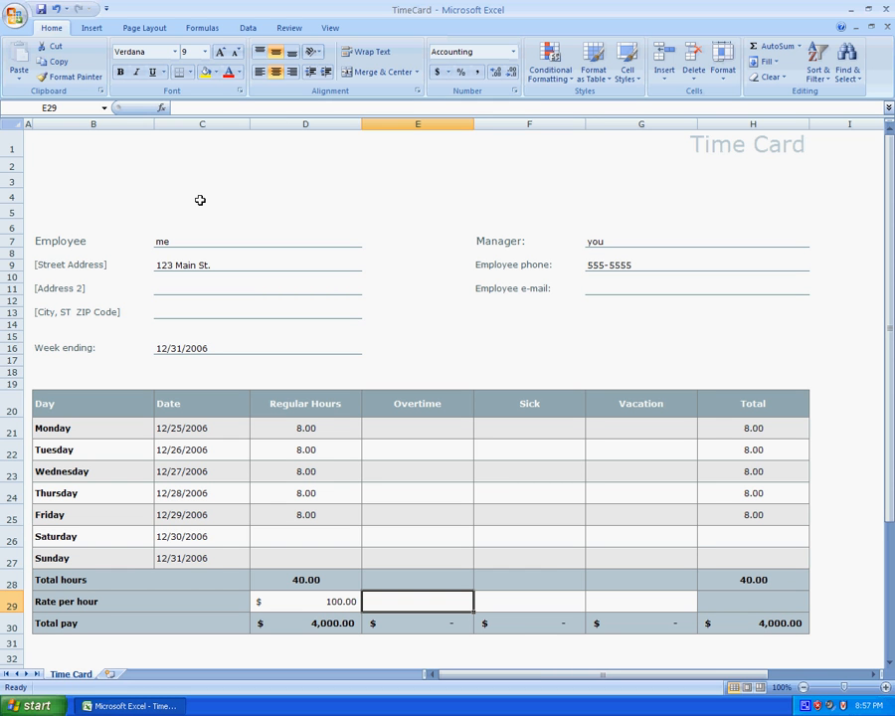
mouse_move(260, 215)
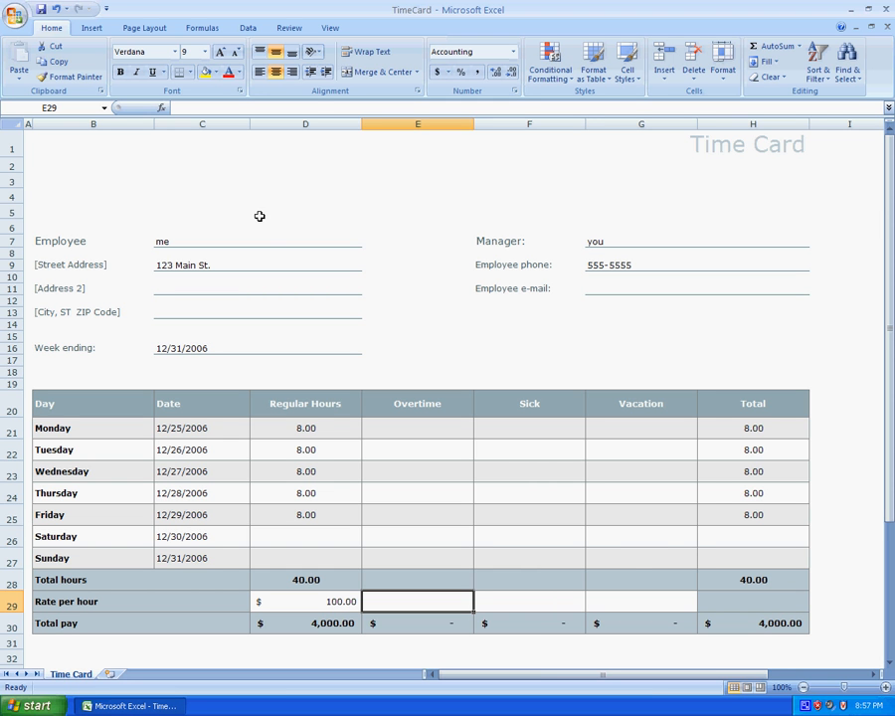
mouse_move(253, 265)
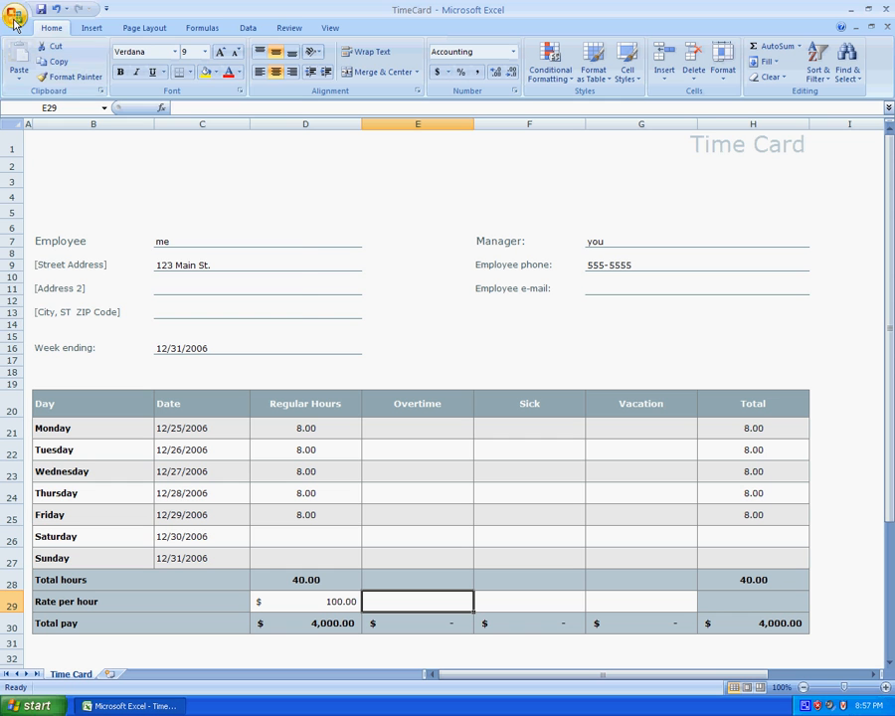
- Reach the Save As dialog for TimeCard via the Office button's Other Formats choice
left_click(15, 12)
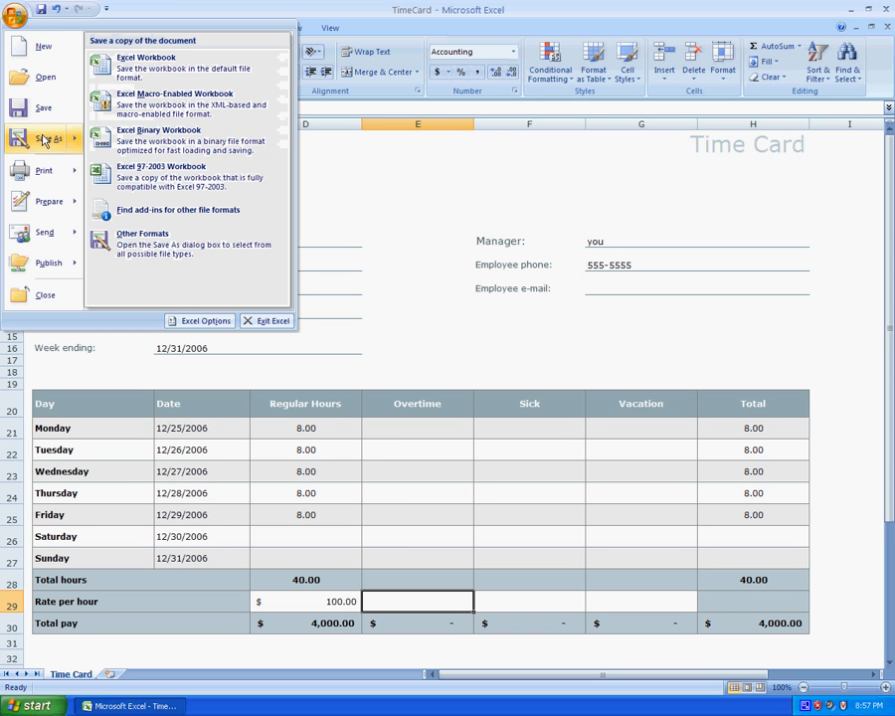
mouse_move(154, 244)
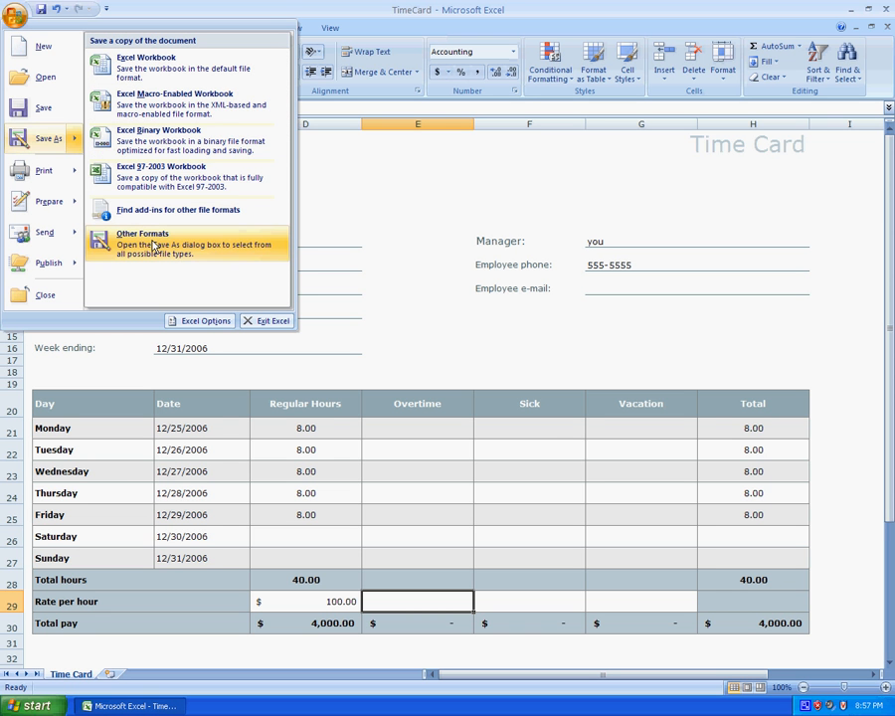
left_click(142, 239)
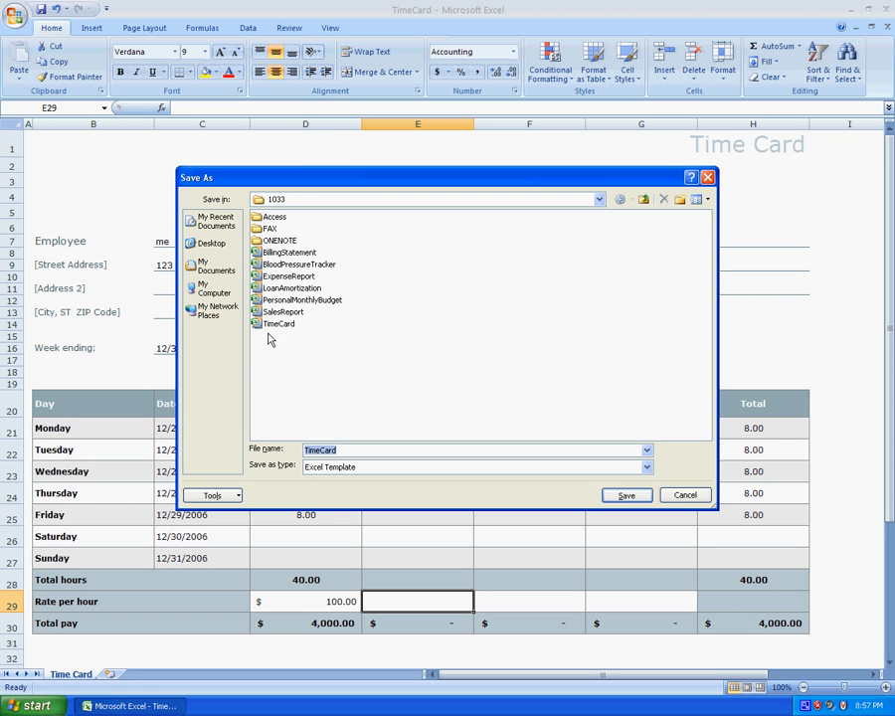
- Target the Desktop folder and set the save type to Web Page
left_click(211, 243)
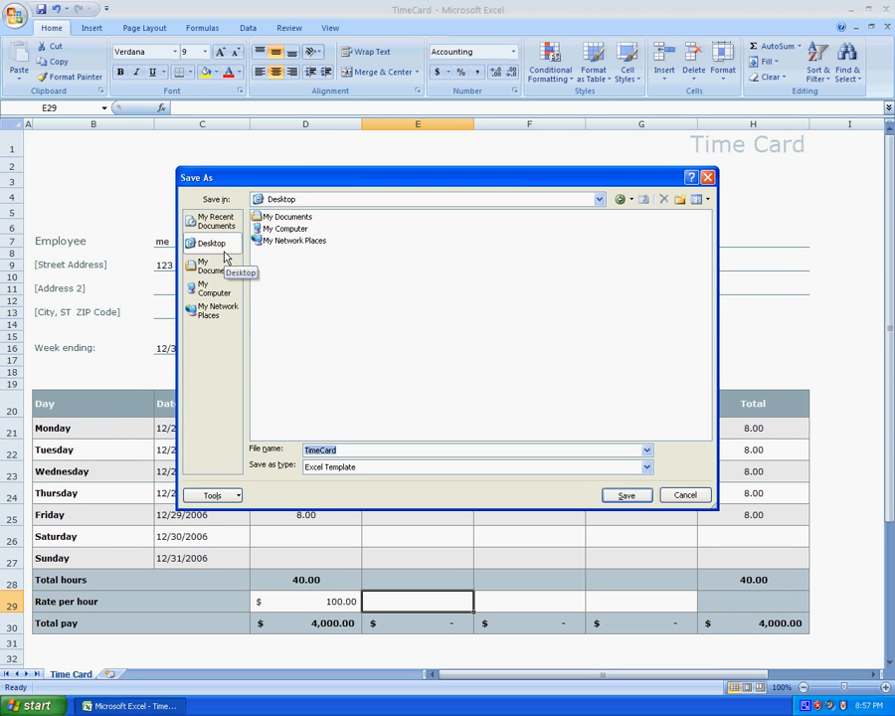
mouse_move(535, 445)
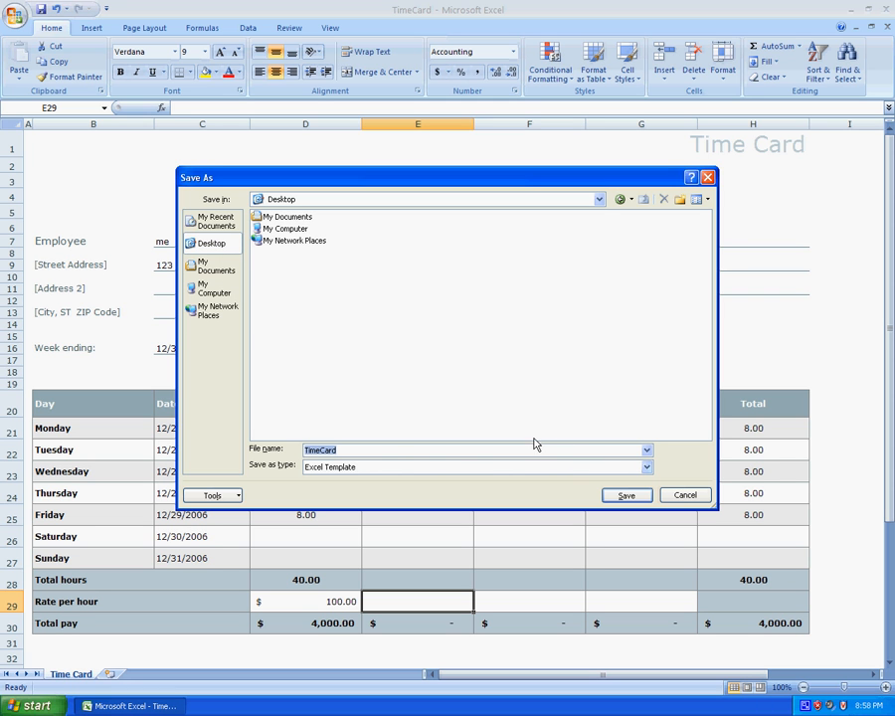
mouse_move(343, 450)
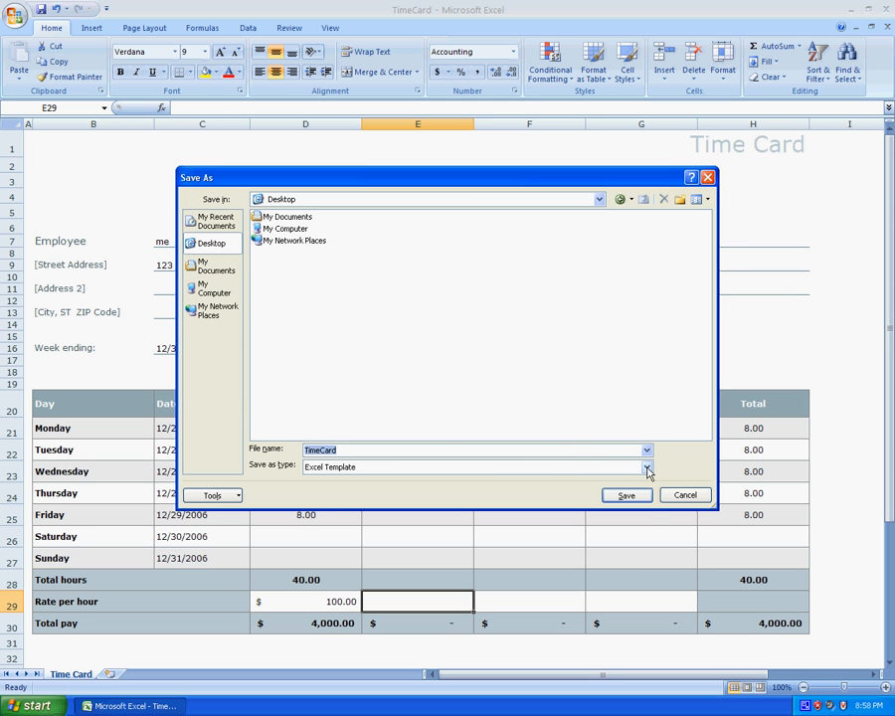
left_click(647, 466)
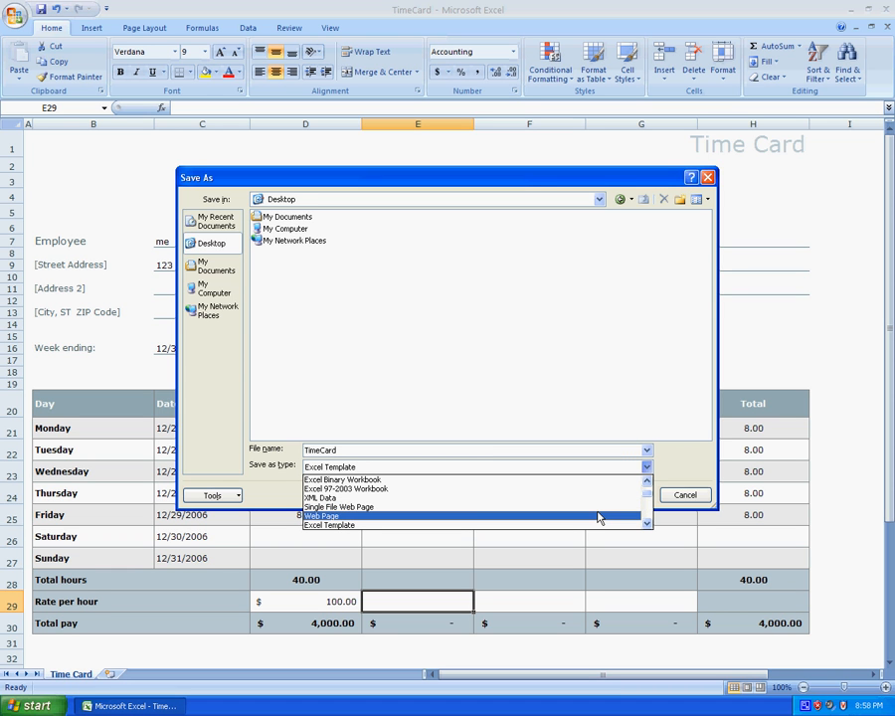
mouse_move(596, 507)
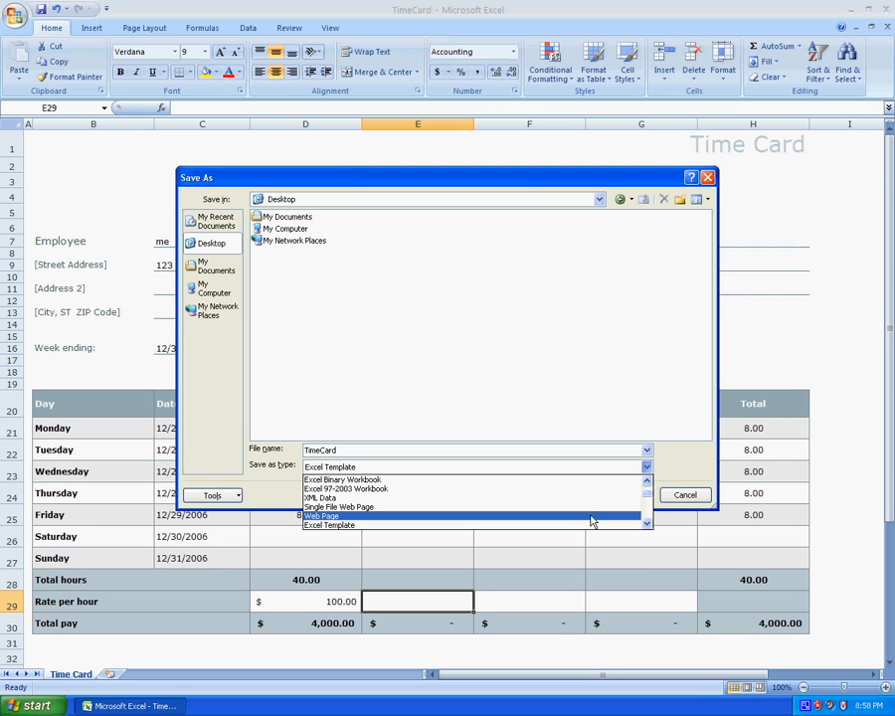
left_click(322, 515)
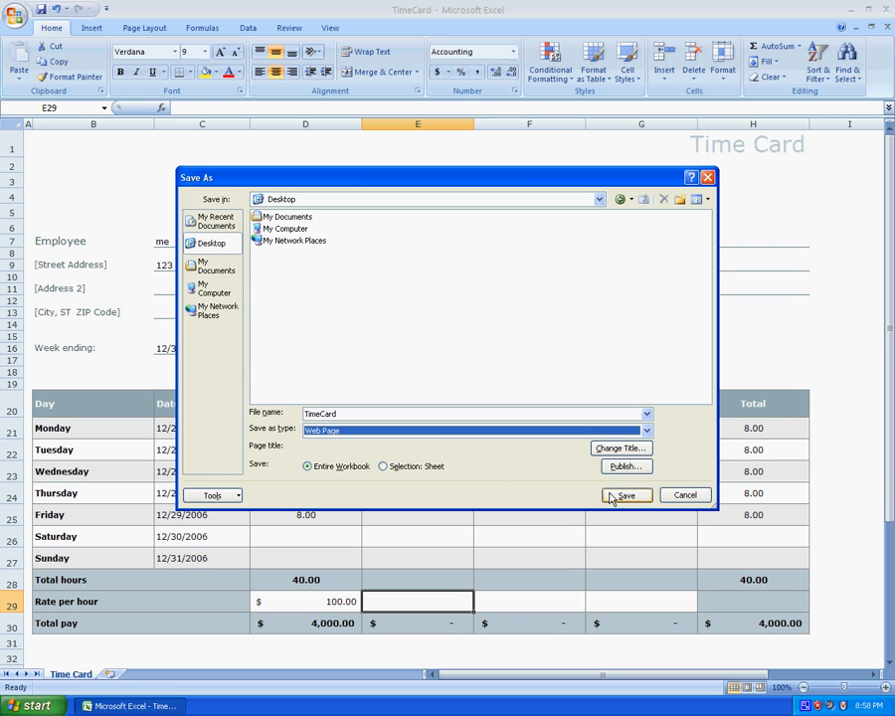
- Save TimeCard as a Web Page on the Desktop, accepting the lost-features warning
left_click(626, 495)
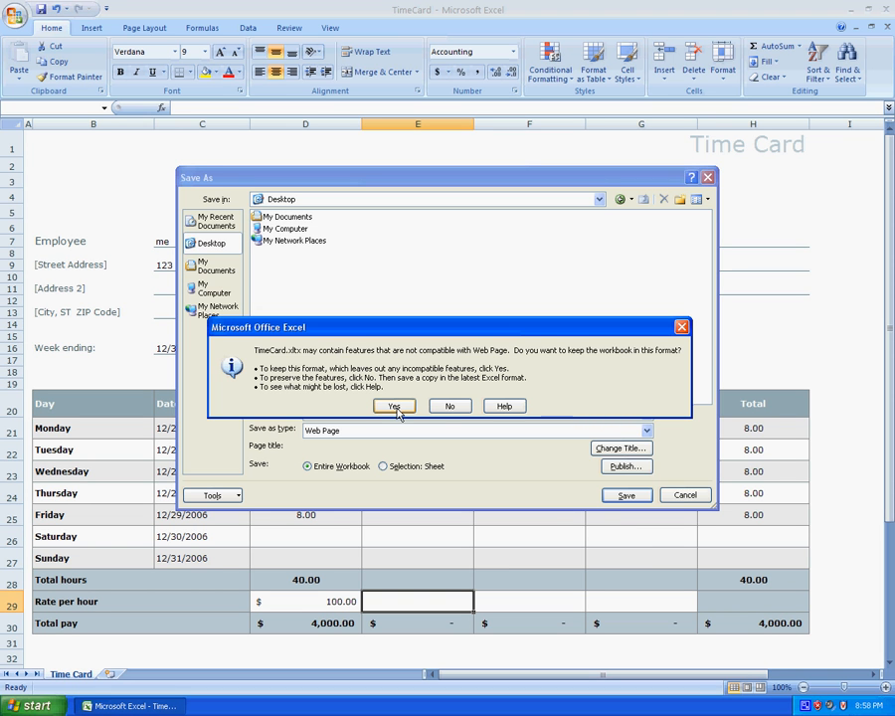
left_click(395, 406)
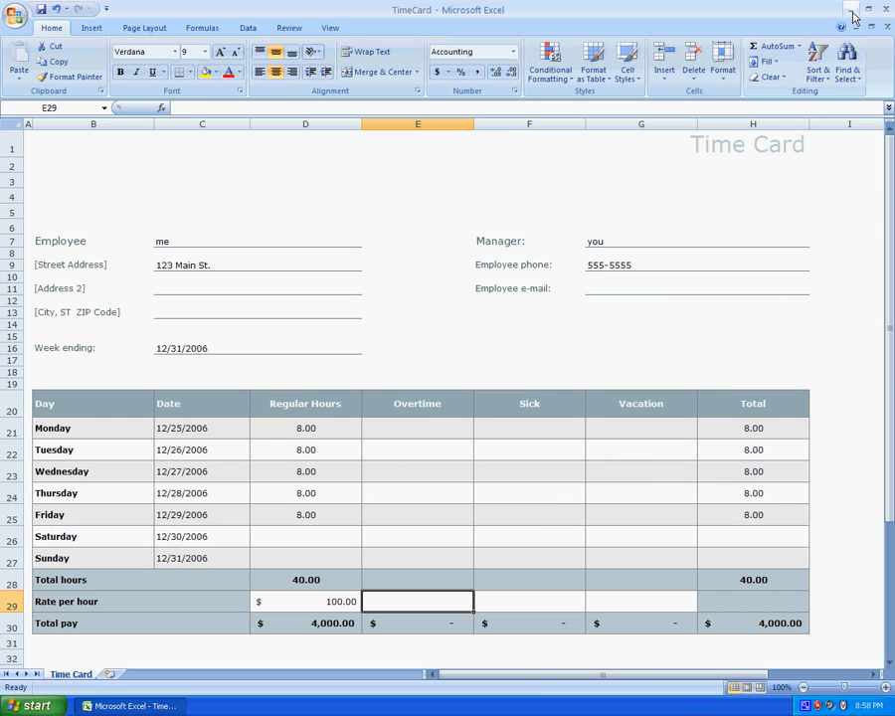
- Minimize Excel and launch the TimeCard web page from the desktop in Firefox
left_click(853, 17)
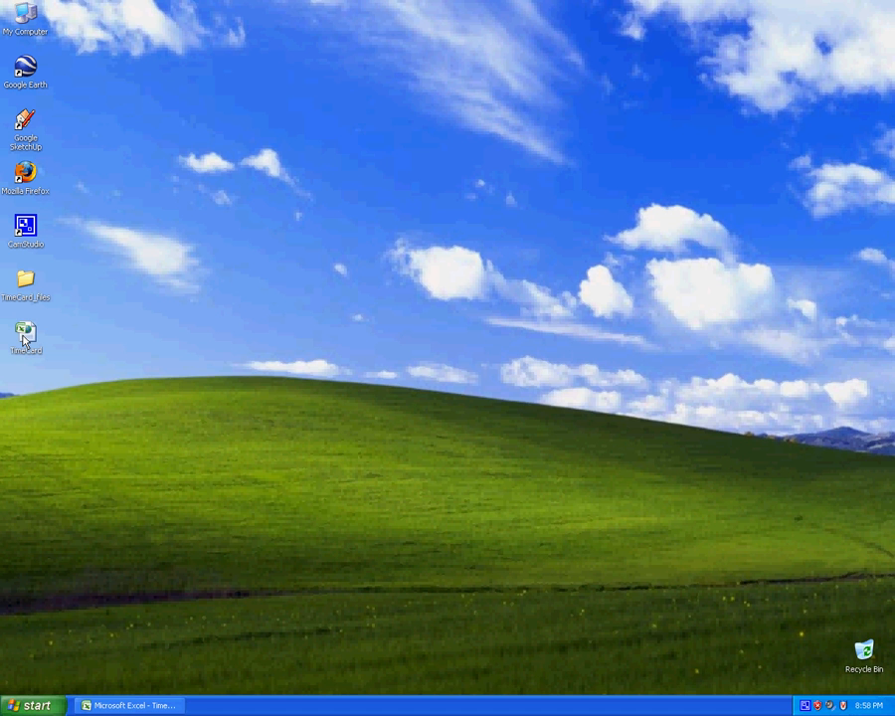
left_click(26, 333)
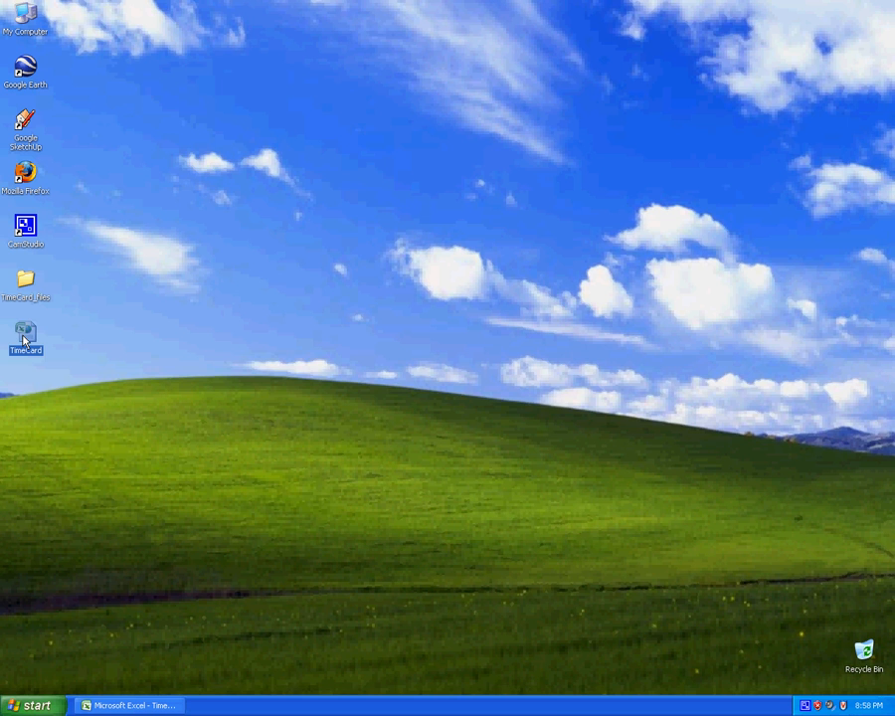
double_click(26, 332)
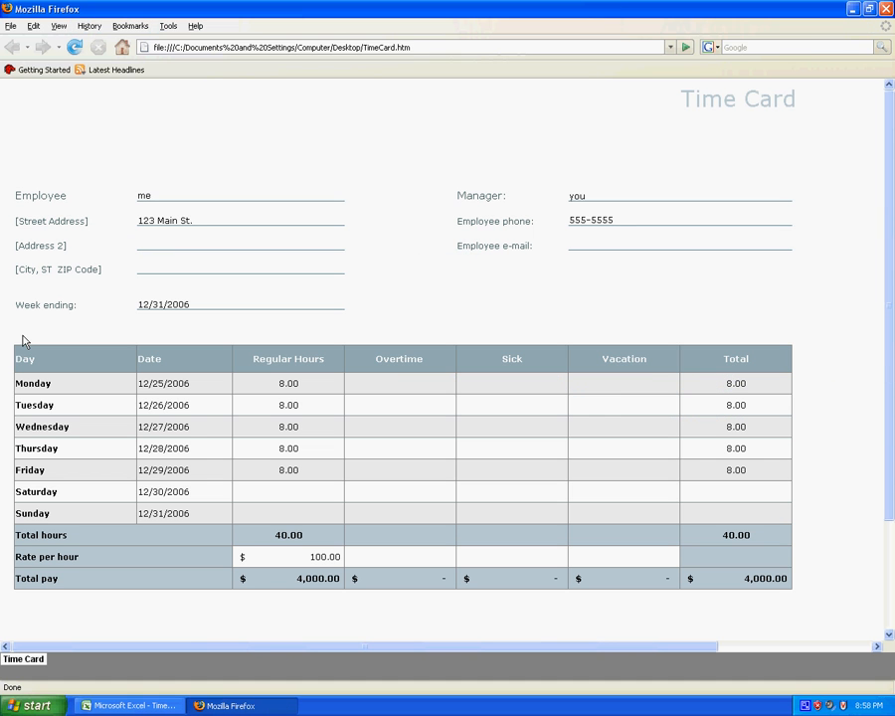